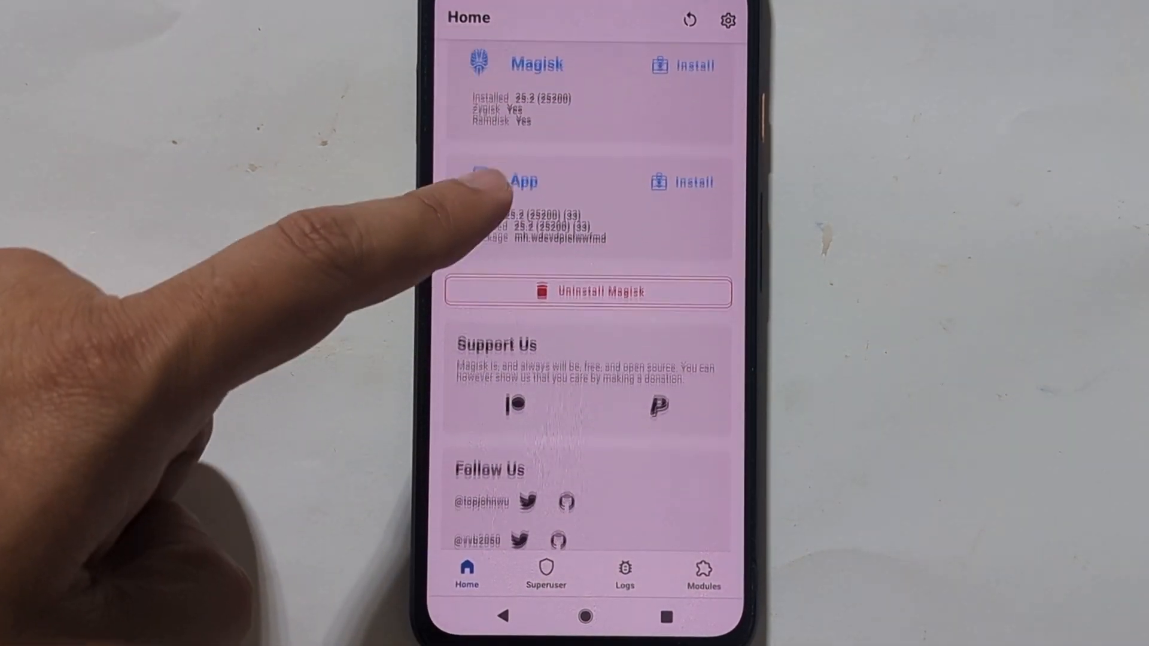
Show the Superuser list where Shell is allowed root access
{"action": "left_click", "coordinate": [546, 576]}
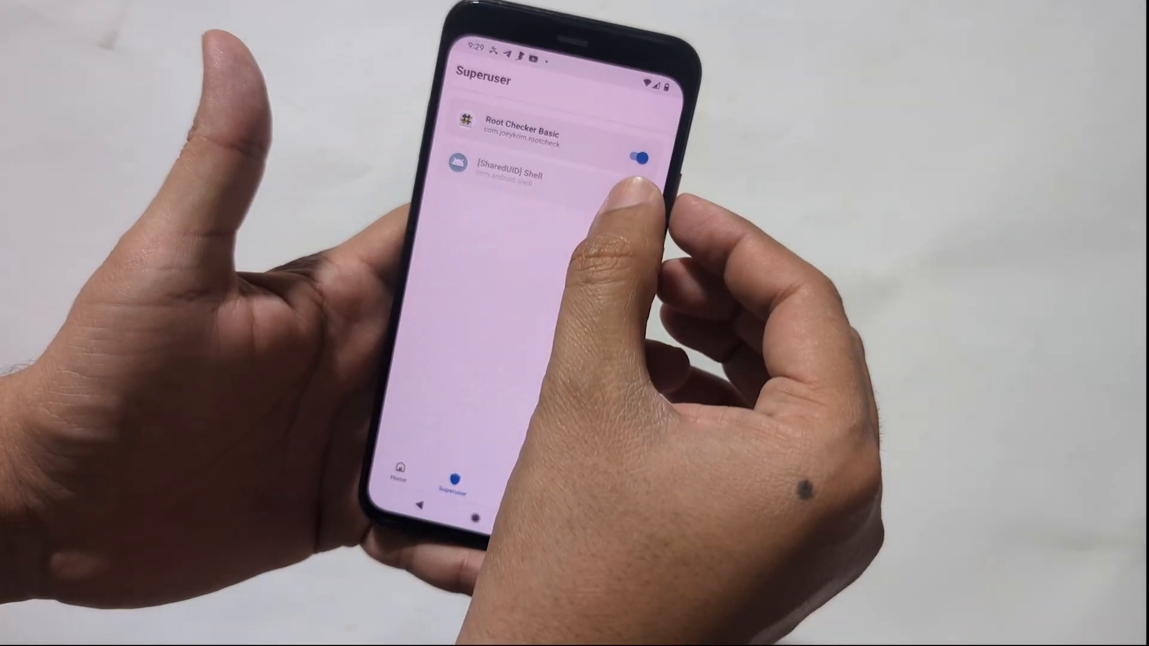
{"action": "left_click", "coordinate": [642, 159]}
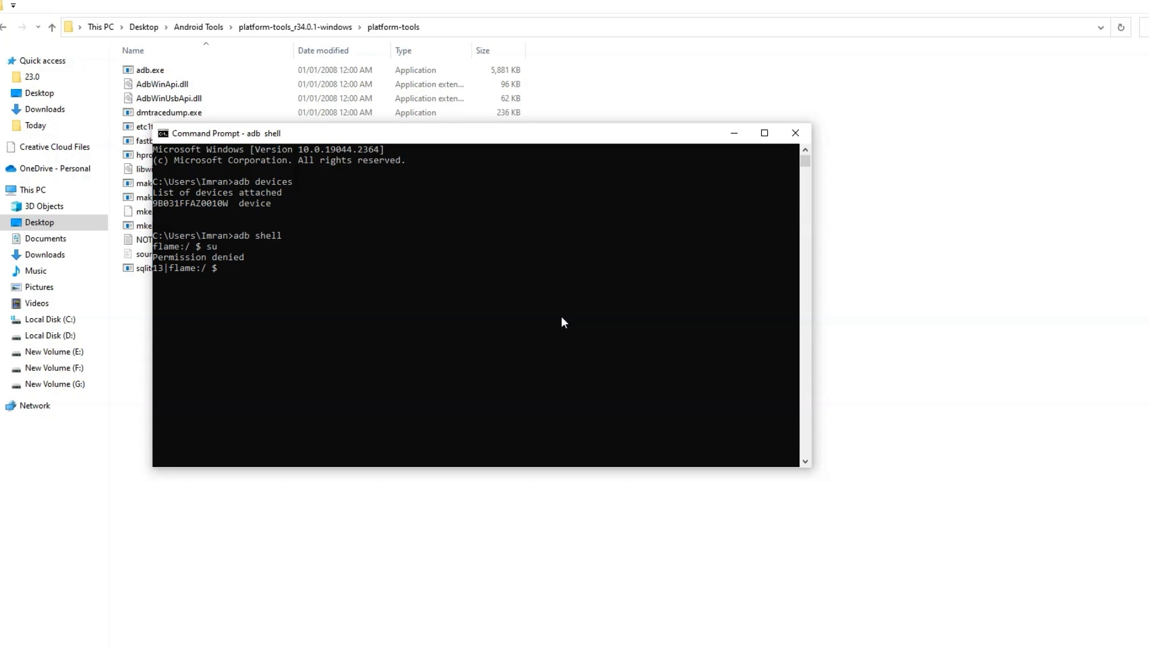
Run su in the adb shell to reach the root # prompt
{"action": "type", "text": "su"}
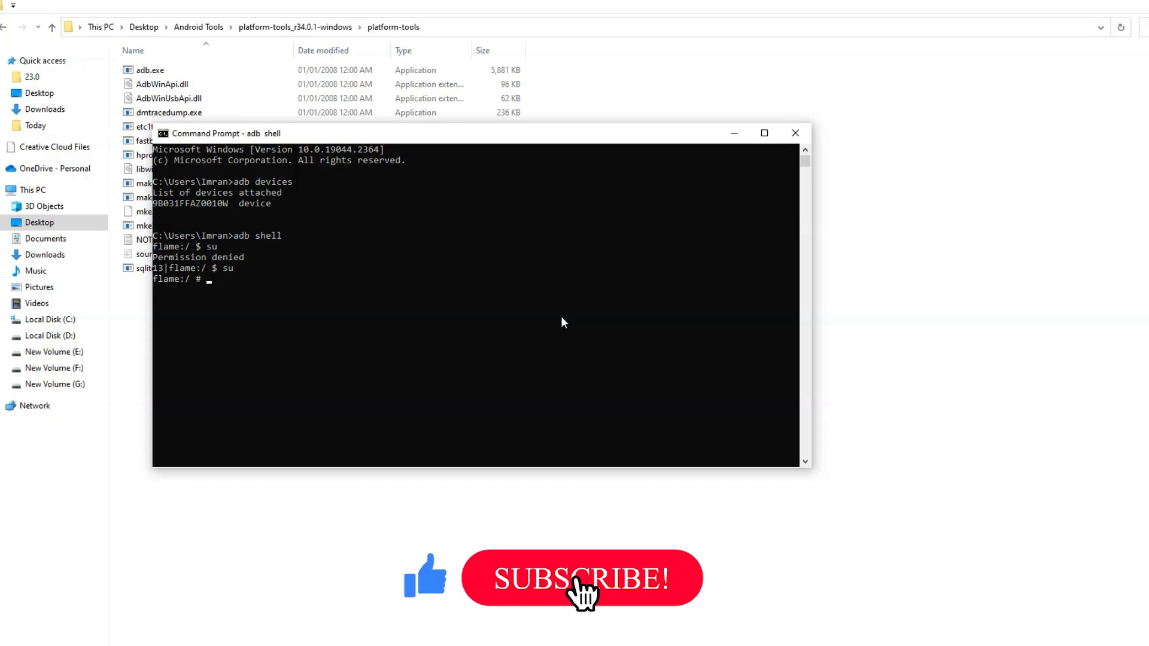
{"action": "left_click", "coordinate": [582, 578]}
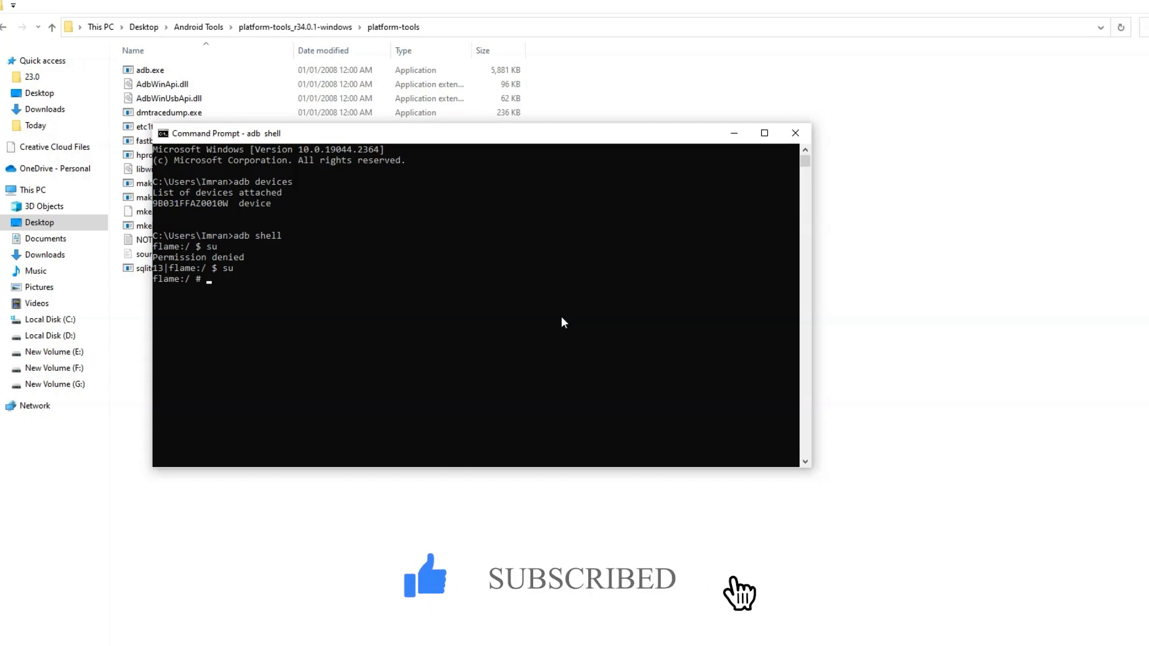
{"action": "mouse_move", "coordinate": [554, 354]}
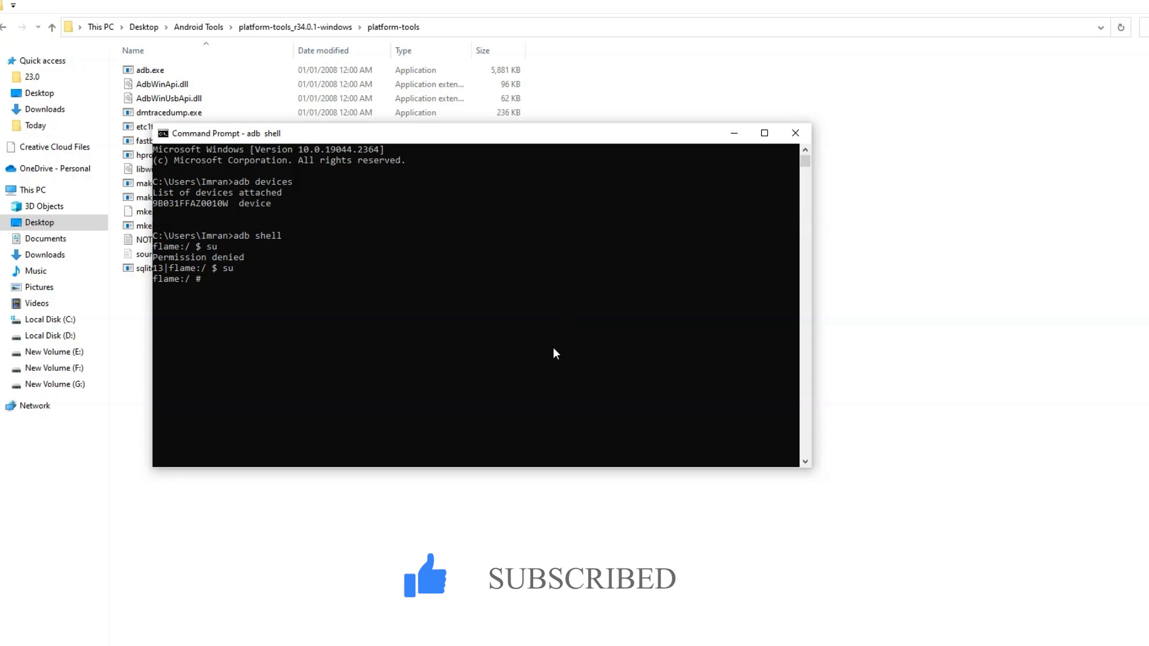